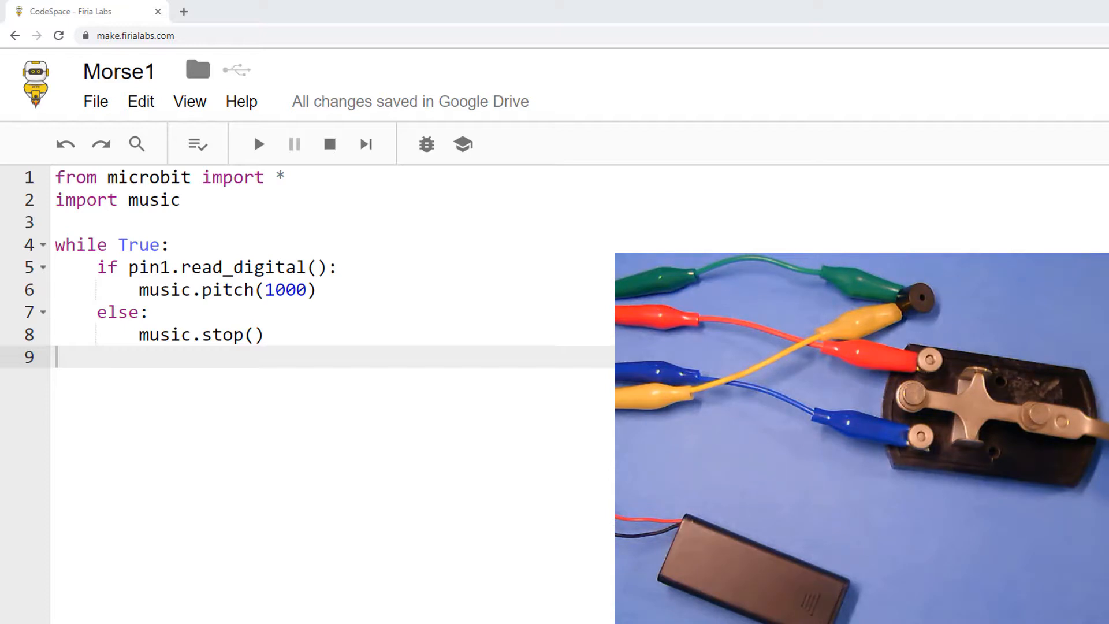
{"action": "mouse_move", "coordinate": [293, 144]}
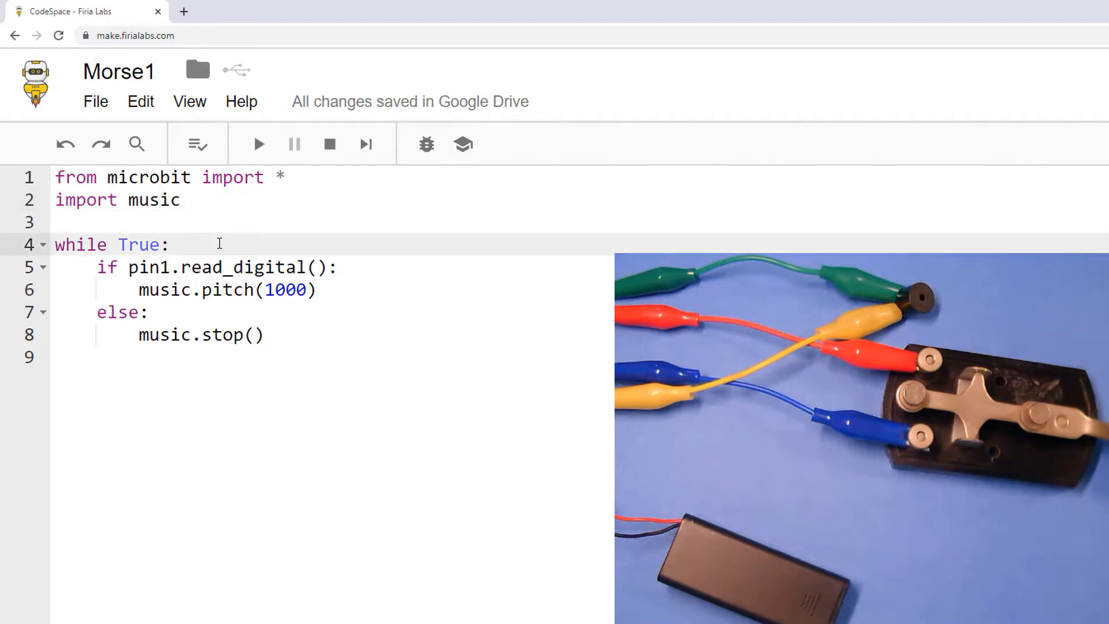
{"action": "left_click", "coordinate": [339, 267]}
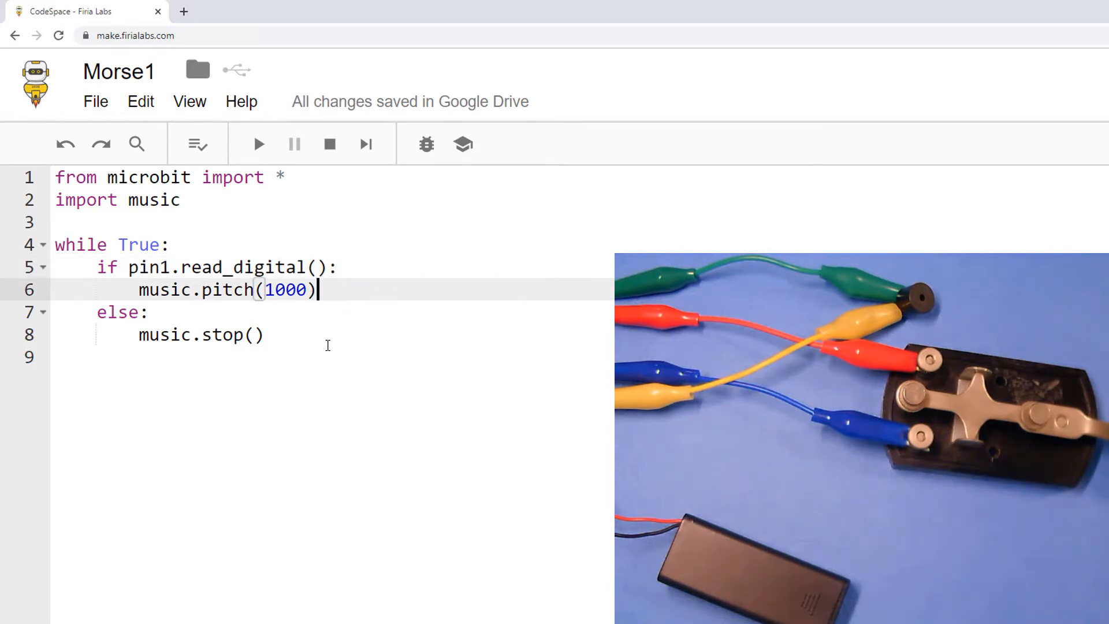
{"action": "left_click", "coordinate": [260, 335]}
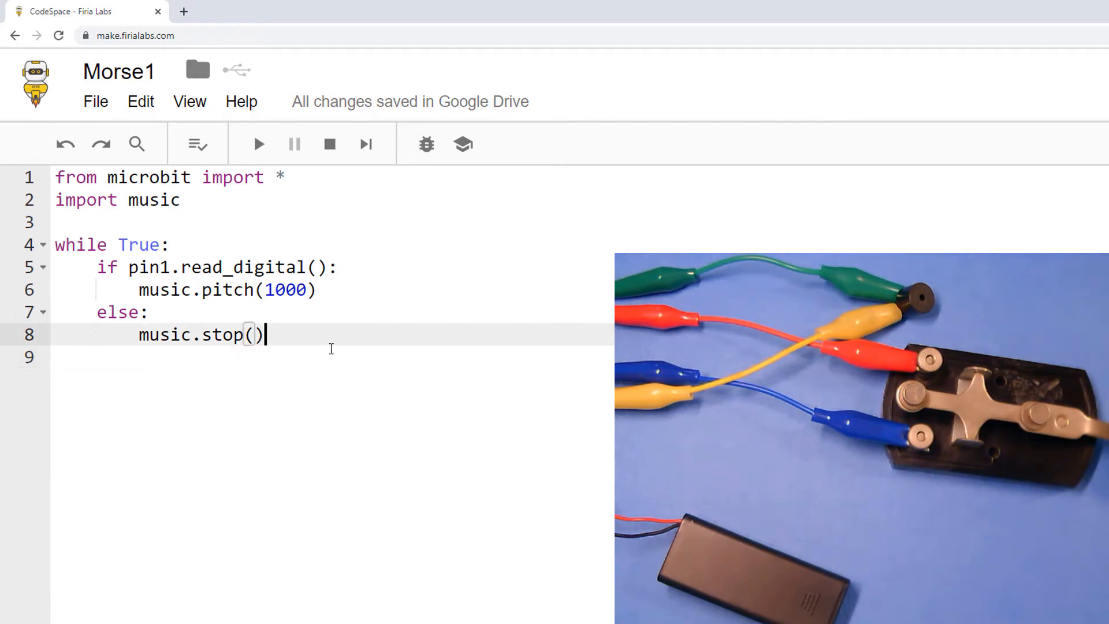